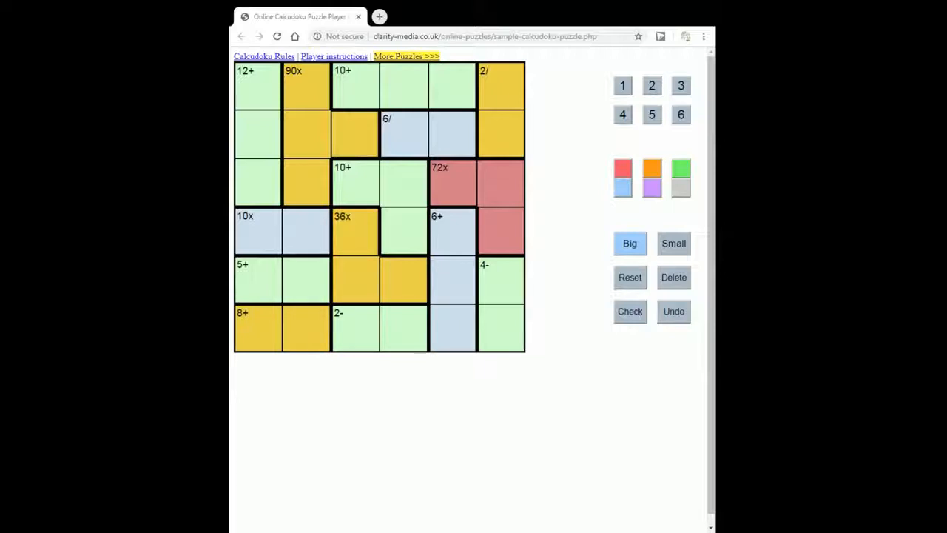
Step: Highlight the 12+, 10+, 72x and 4- cages by selecting a cell in each
{"action": "left_click", "coordinate": [256, 85]}
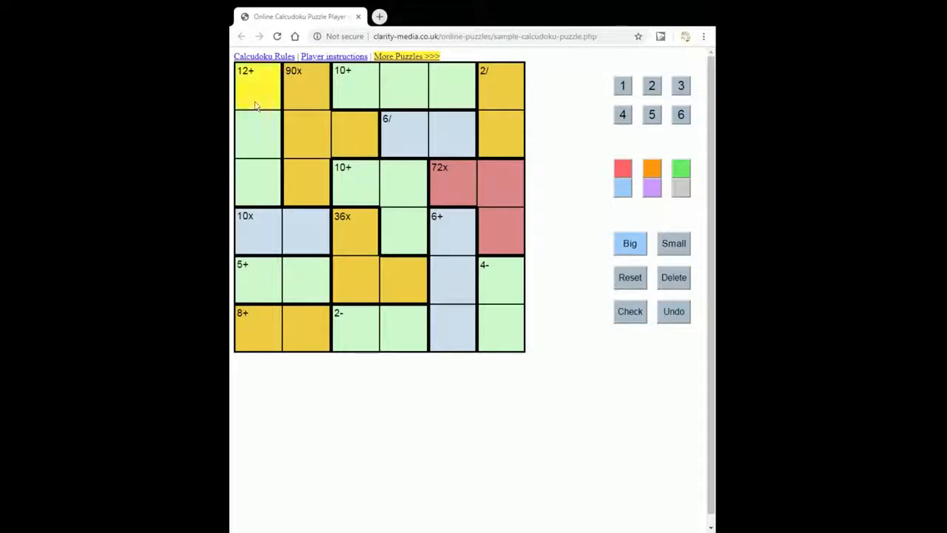
{"action": "left_click", "coordinate": [451, 85]}
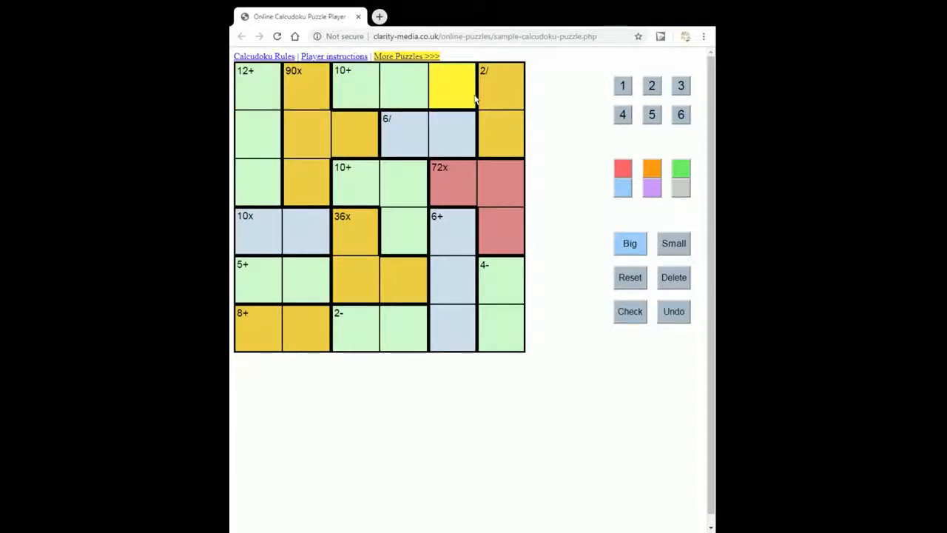
{"action": "left_click", "coordinate": [501, 231]}
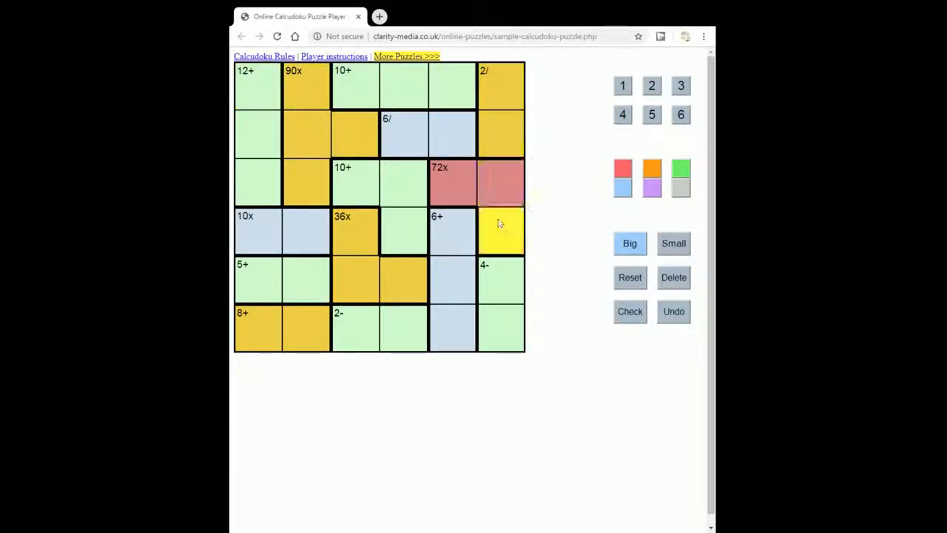
{"action": "left_click", "coordinate": [500, 328]}
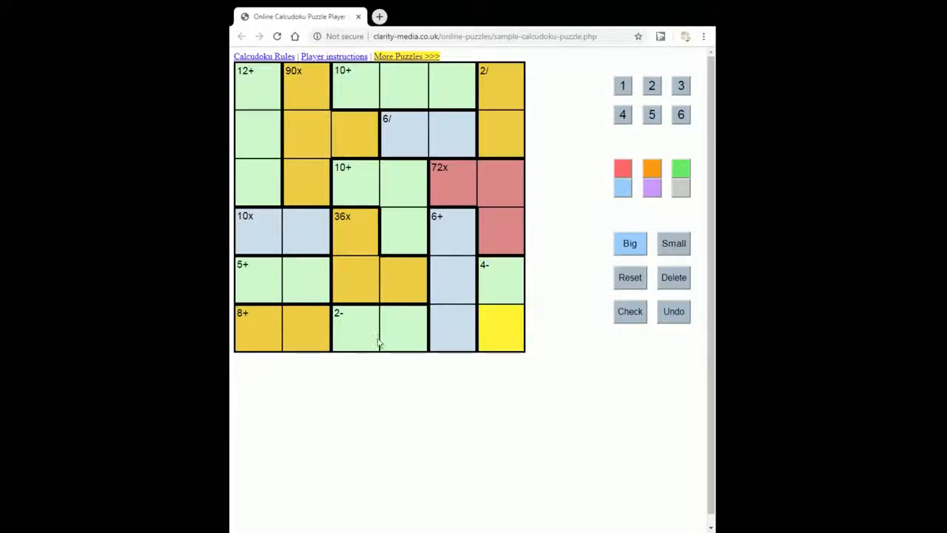
{"action": "mouse_move", "coordinate": [392, 276]}
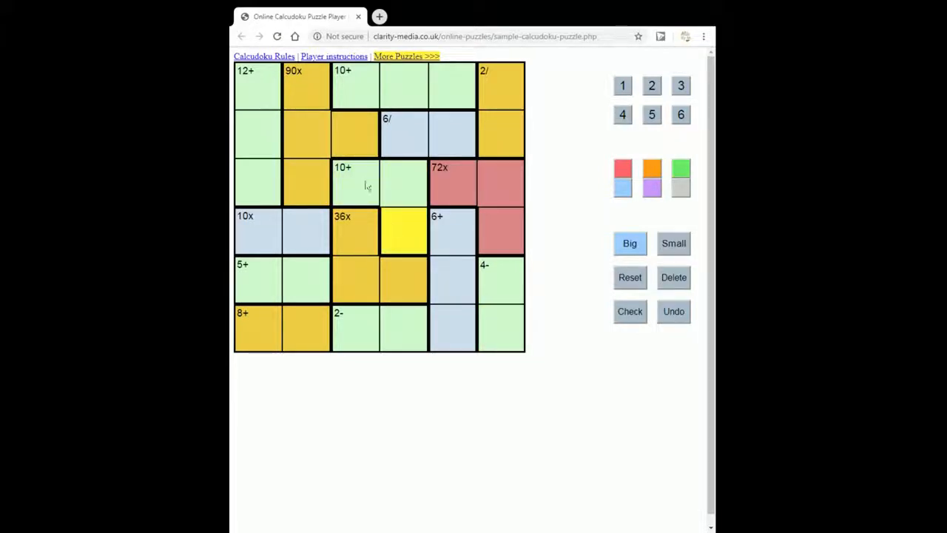
Step: Show the 2-, 10x and 2/ cages, then put a 6 in the top-left 12+ cell
{"action": "left_click", "coordinate": [258, 85]}
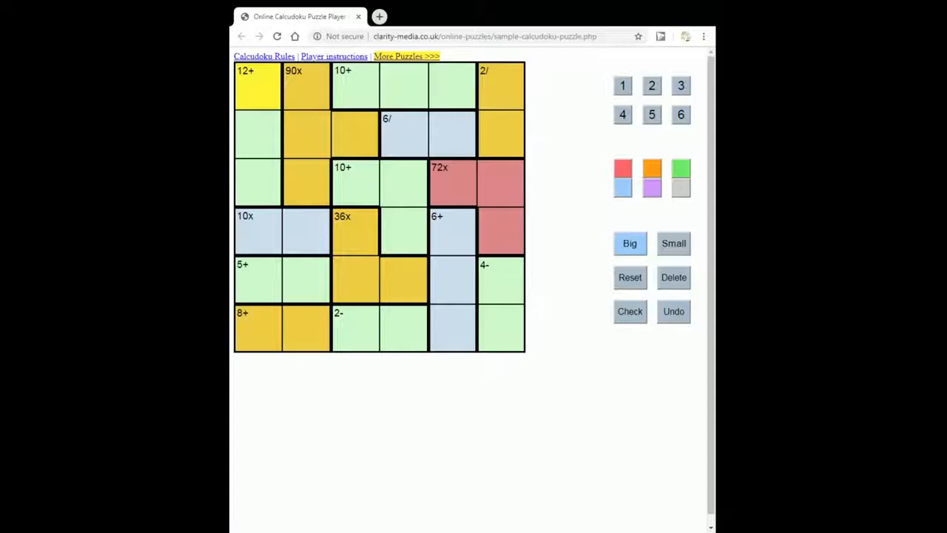
{"action": "left_click", "coordinate": [355, 328]}
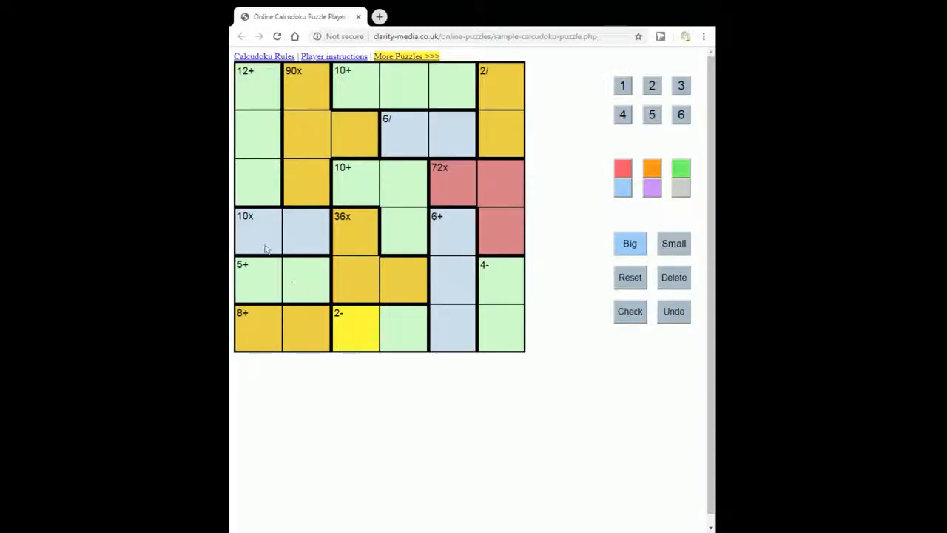
{"action": "left_click", "coordinate": [257, 231]}
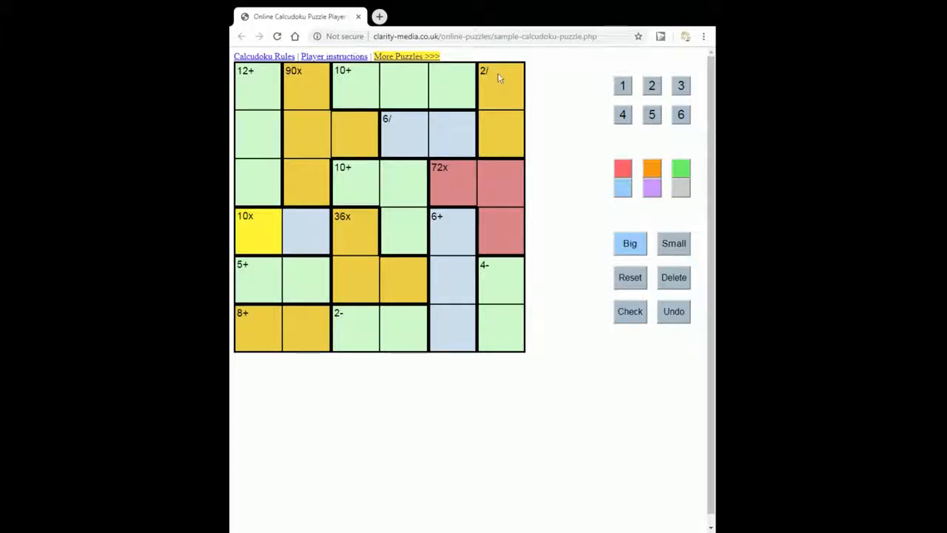
{"action": "left_click", "coordinate": [500, 85]}
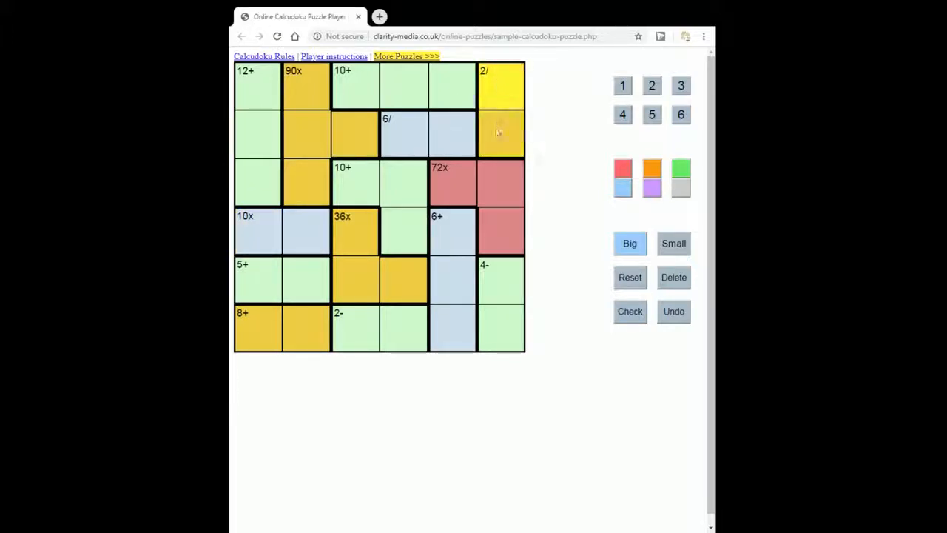
{"action": "left_click", "coordinate": [500, 133]}
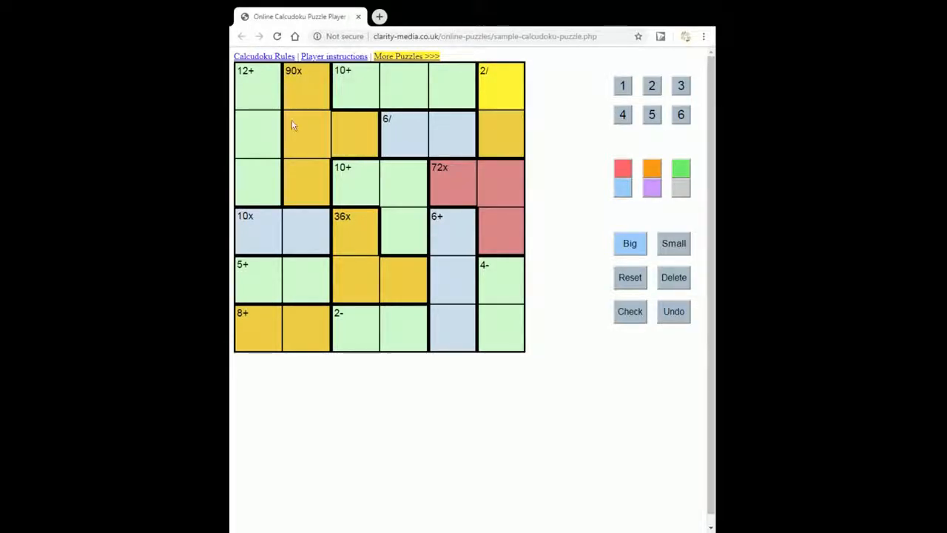
{"action": "left_click", "coordinate": [258, 85]}
{"action": "type", "text": "6"}
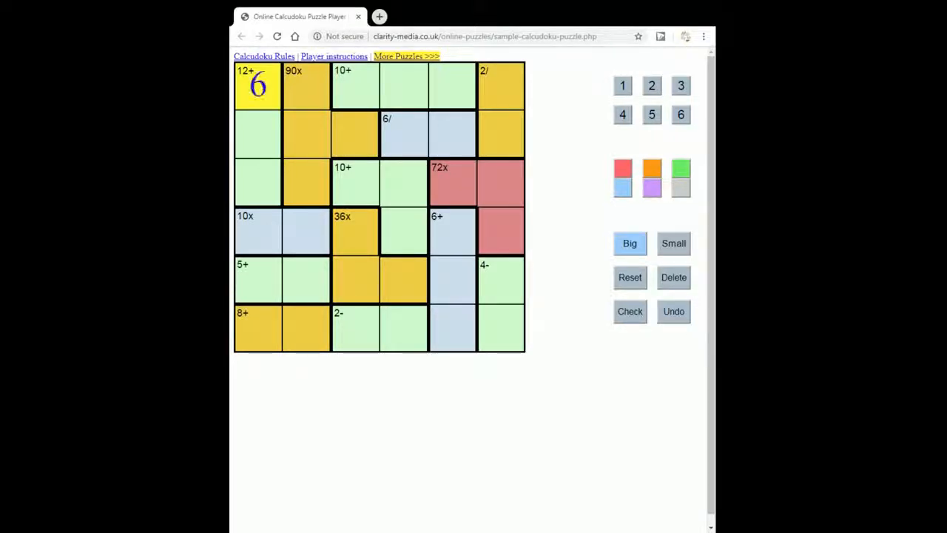
Step: Add 5 and 1 below the 6 in the left-column 12+ cage
{"action": "left_click", "coordinate": [257, 182]}
{"action": "type", "text": "1"}
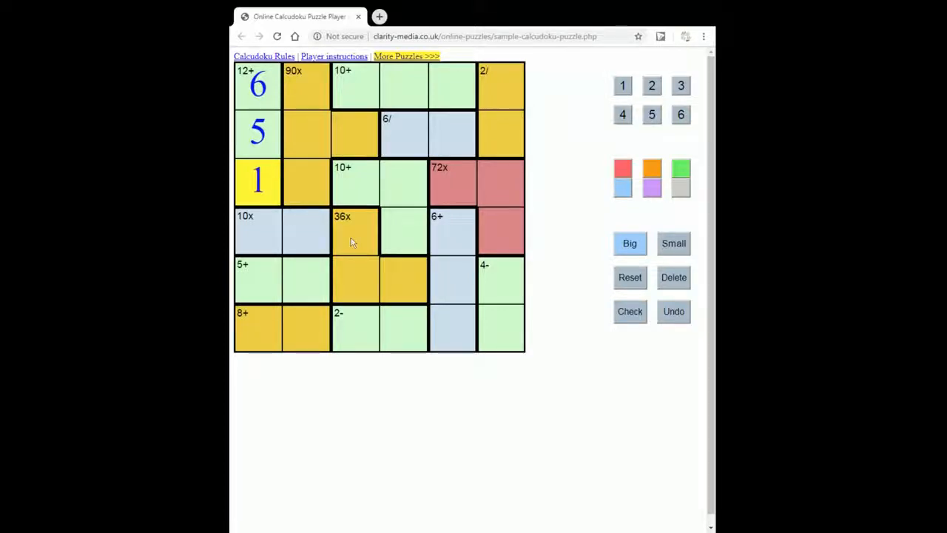
Step: Enter 6, 1 and 6 into the three 36x cells, rearranging the two sixes
{"action": "left_click", "coordinate": [355, 230]}
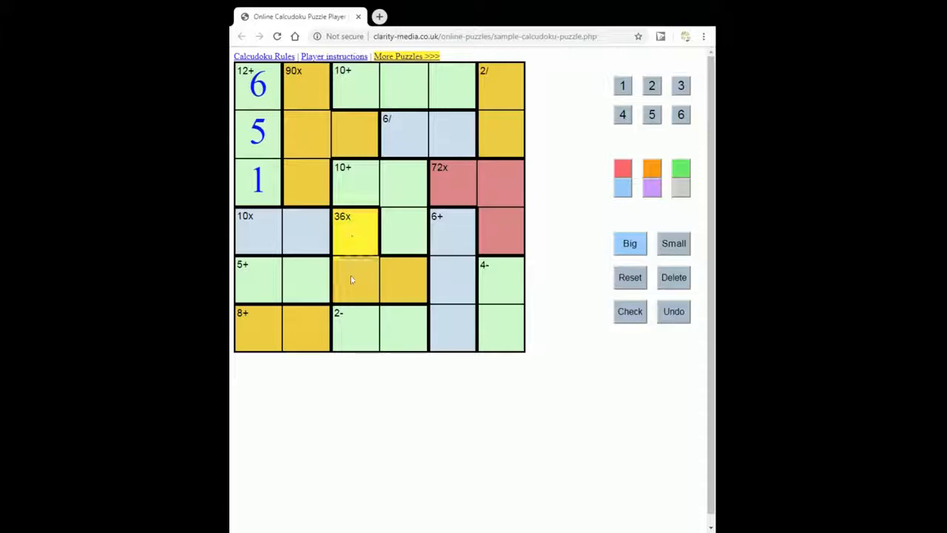
{"action": "left_click", "coordinate": [355, 280]}
{"action": "type", "text": "6"}
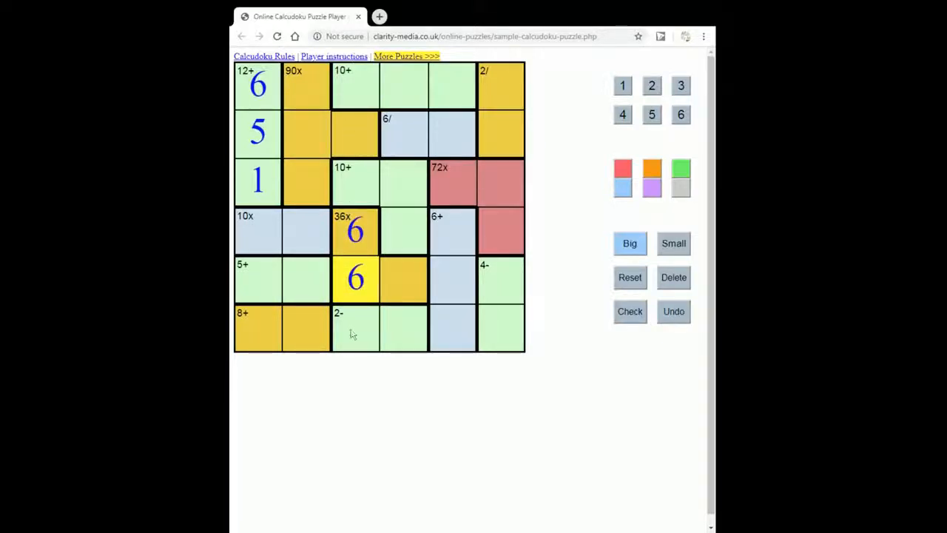
{"action": "left_click", "coordinate": [403, 279]}
{"action": "type", "text": "6"}
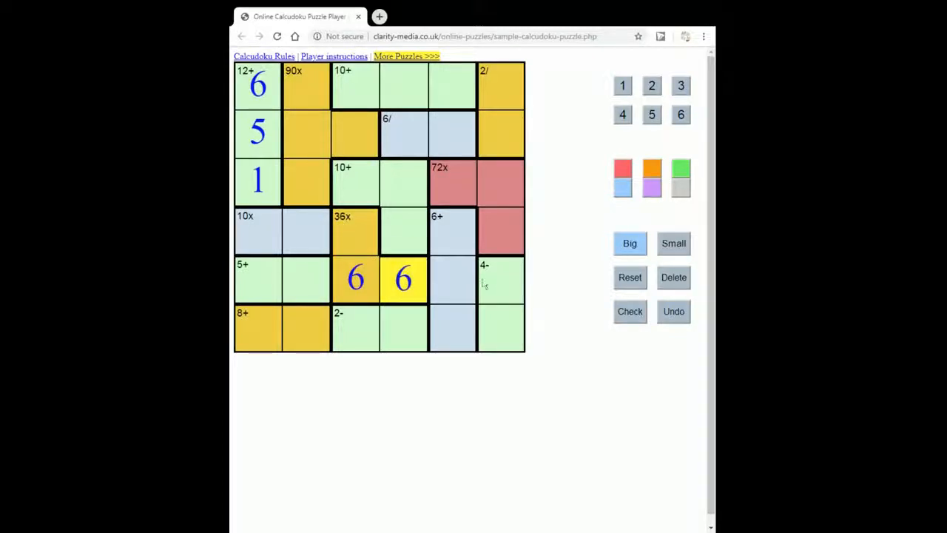
{"action": "left_click", "coordinate": [672, 277]}
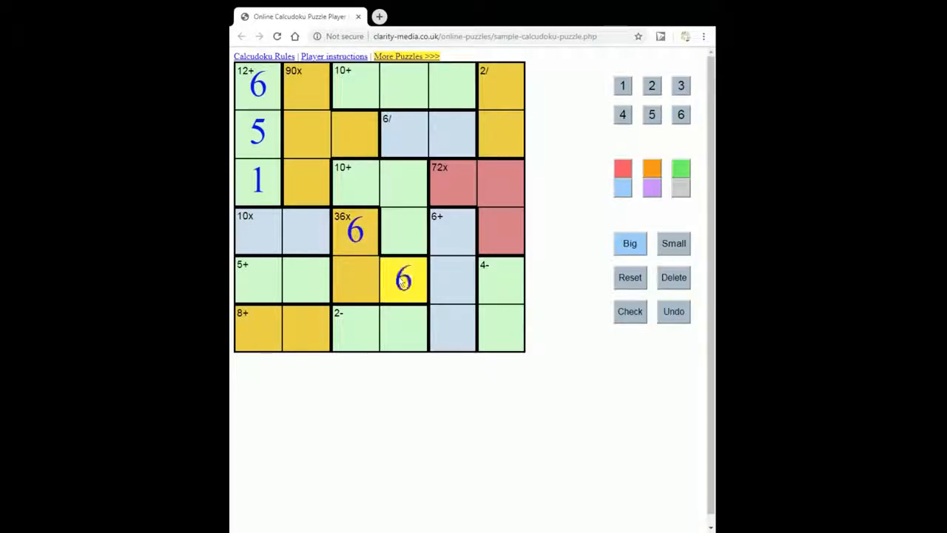
{"action": "left_click", "coordinate": [355, 279]}
{"action": "type", "text": "1"}
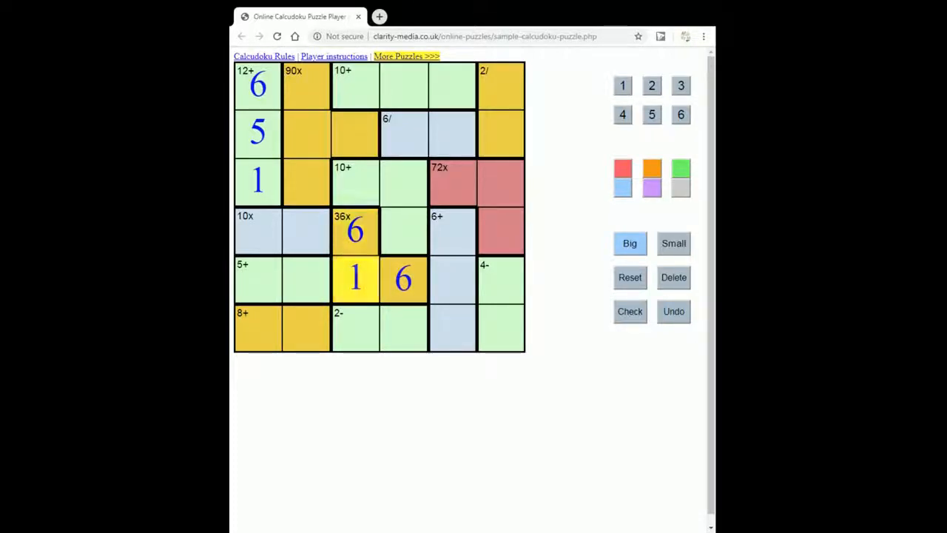
{"action": "left_click", "coordinate": [403, 279]}
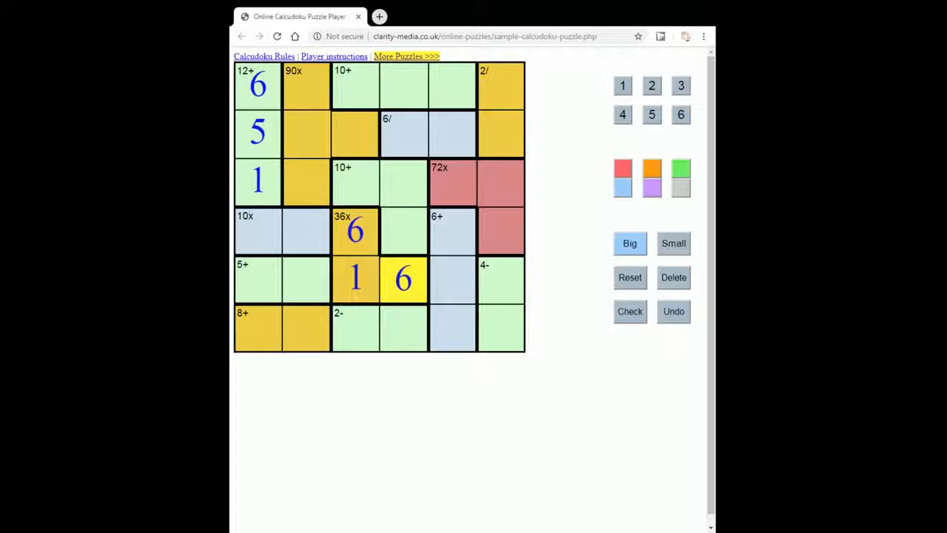
Step: Put 6 and 1 into the two cells of the 6/ cage
{"action": "left_click", "coordinate": [354, 328]}
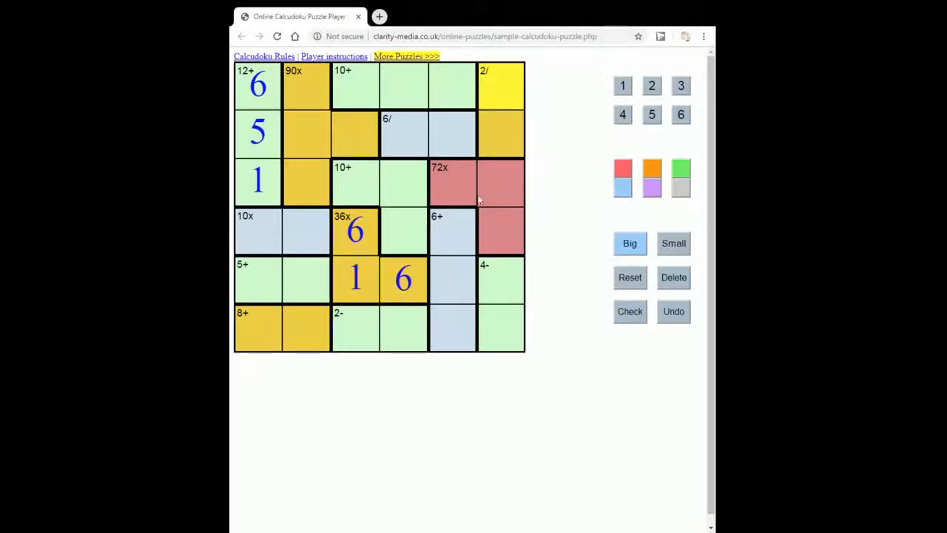
{"action": "left_click", "coordinate": [355, 328]}
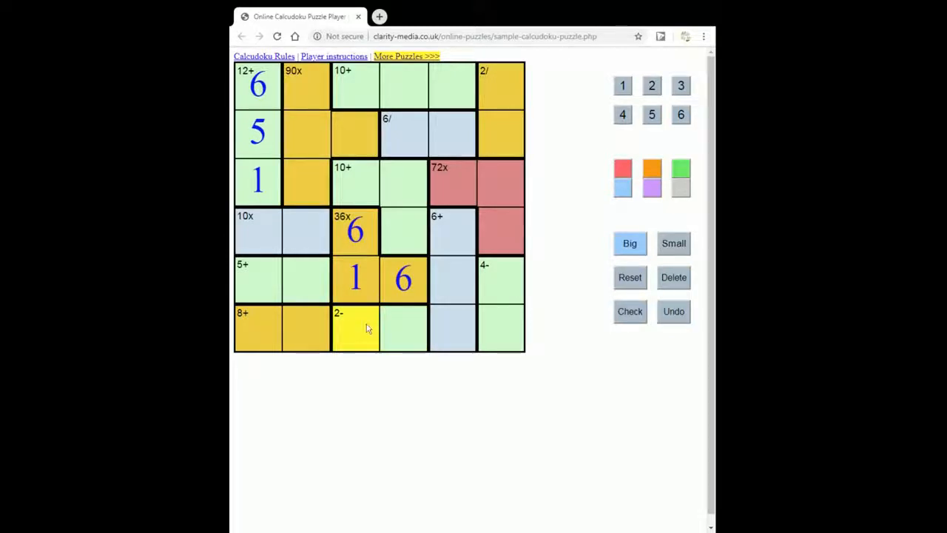
{"action": "left_click", "coordinate": [305, 85]}
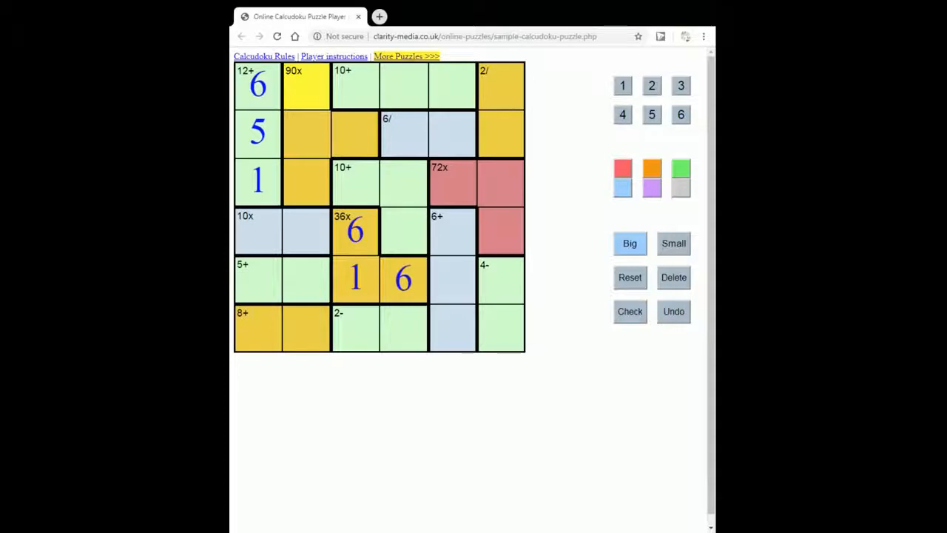
{"action": "left_click", "coordinate": [355, 329]}
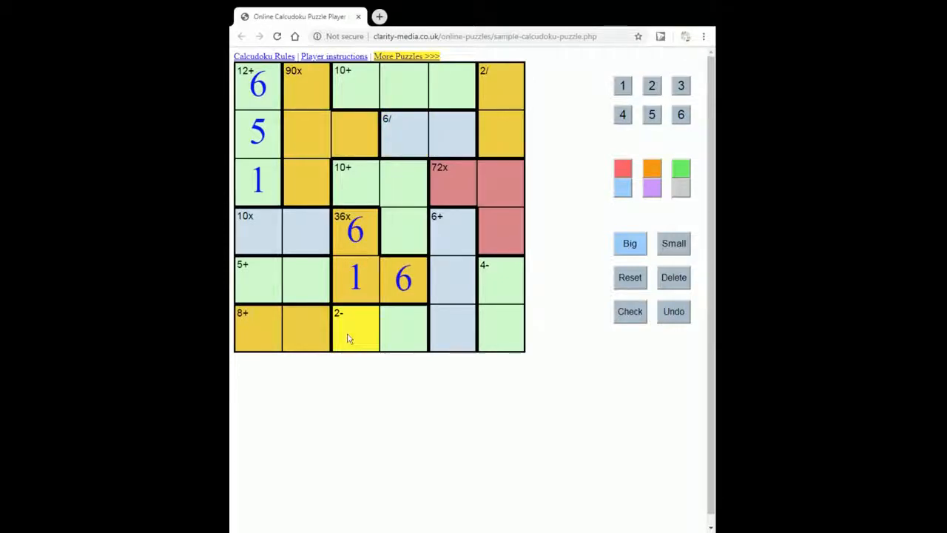
{"action": "mouse_move", "coordinate": [348, 333]}
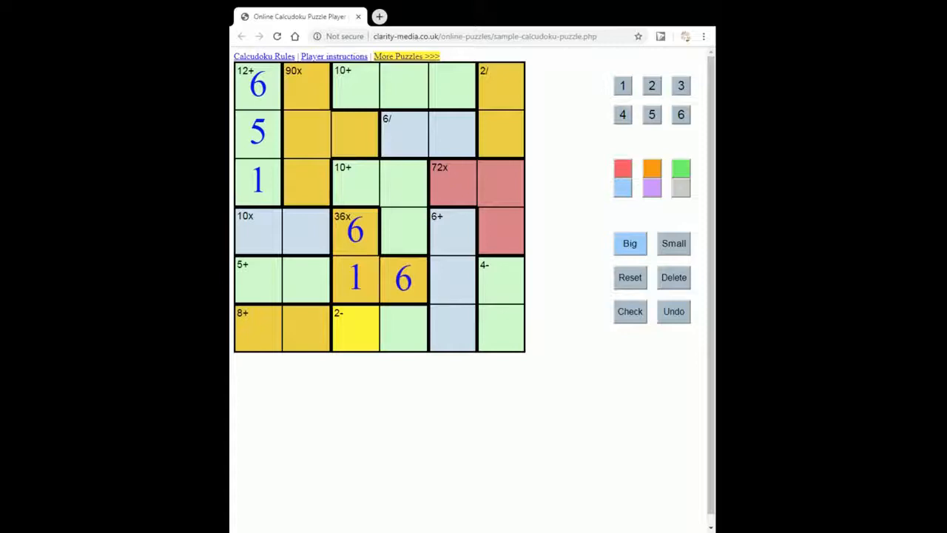
{"action": "left_click", "coordinate": [403, 133]}
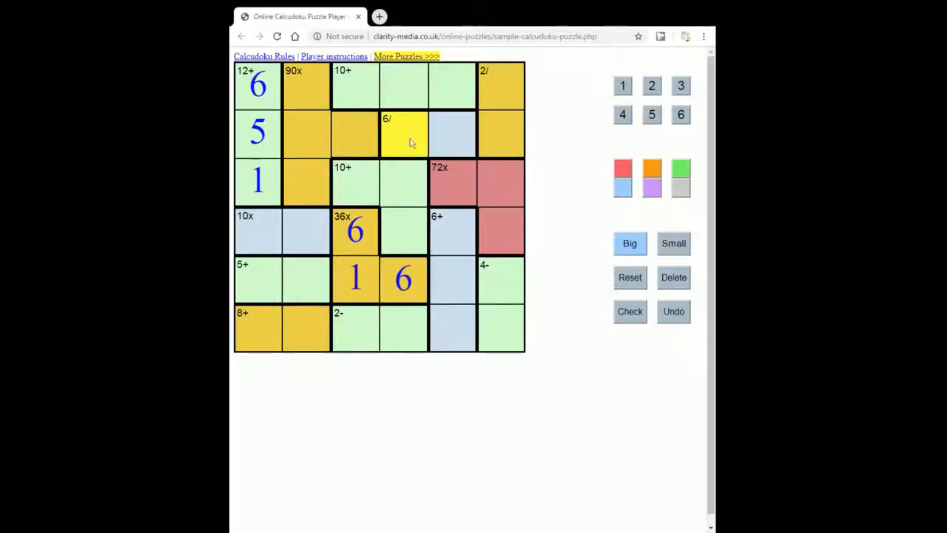
{"action": "mouse_move", "coordinate": [403, 136]}
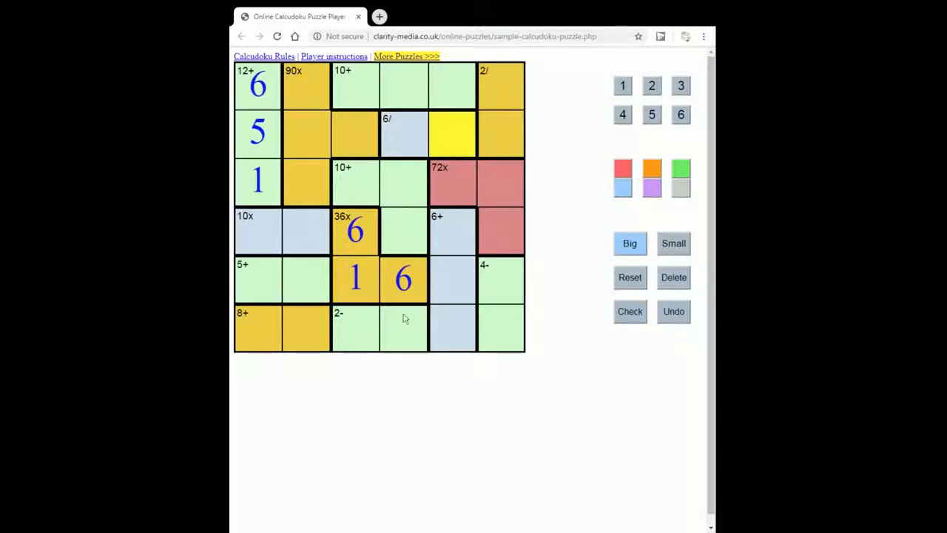
{"action": "left_click", "coordinate": [403, 327]}
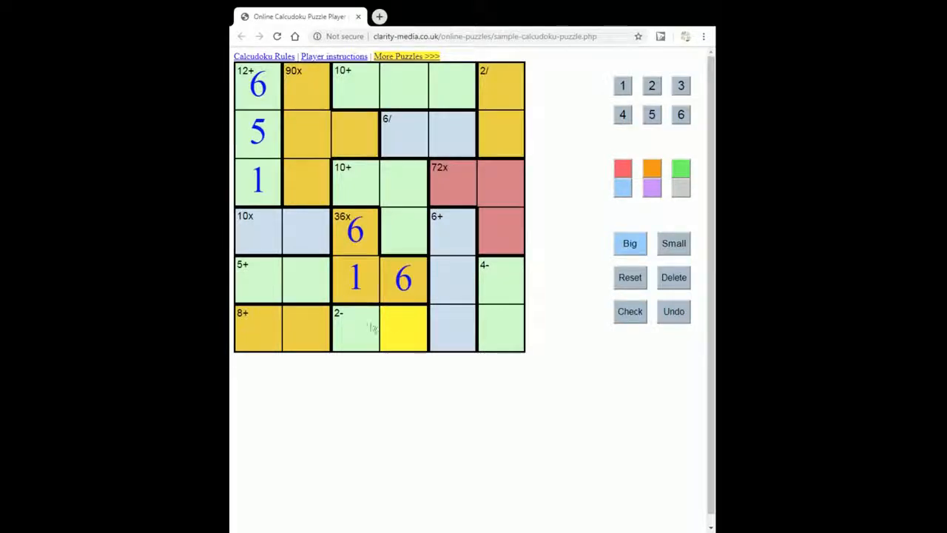
{"action": "left_click", "coordinate": [355, 329]}
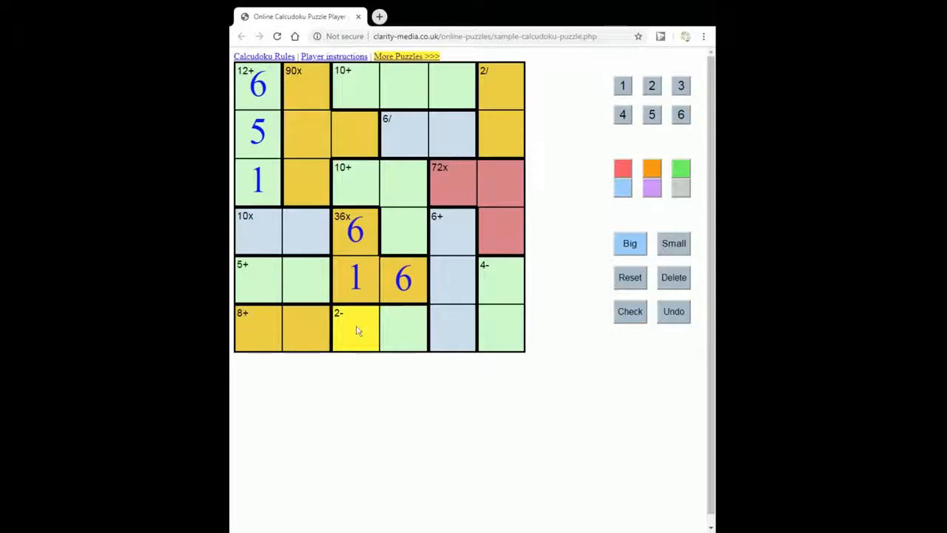
{"action": "left_click", "coordinate": [452, 133]}
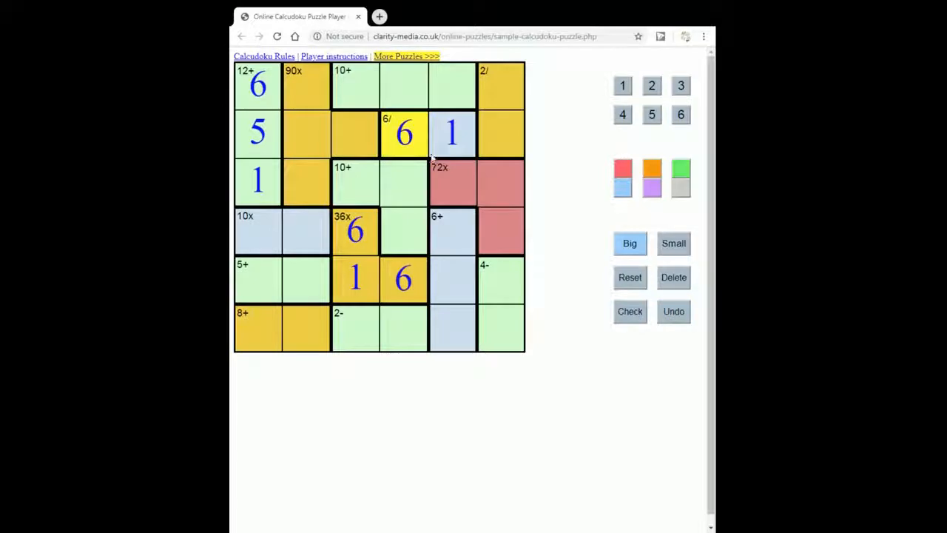
Step: Point out the 6/ cage digits, then enter 2 and 4 in the 2- cage
{"action": "left_click", "coordinate": [452, 133]}
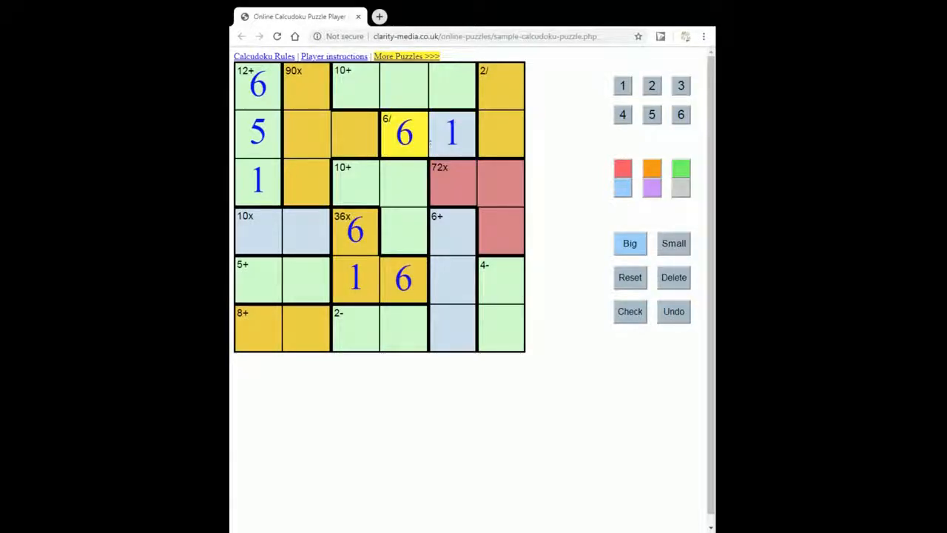
{"action": "left_click", "coordinate": [452, 133]}
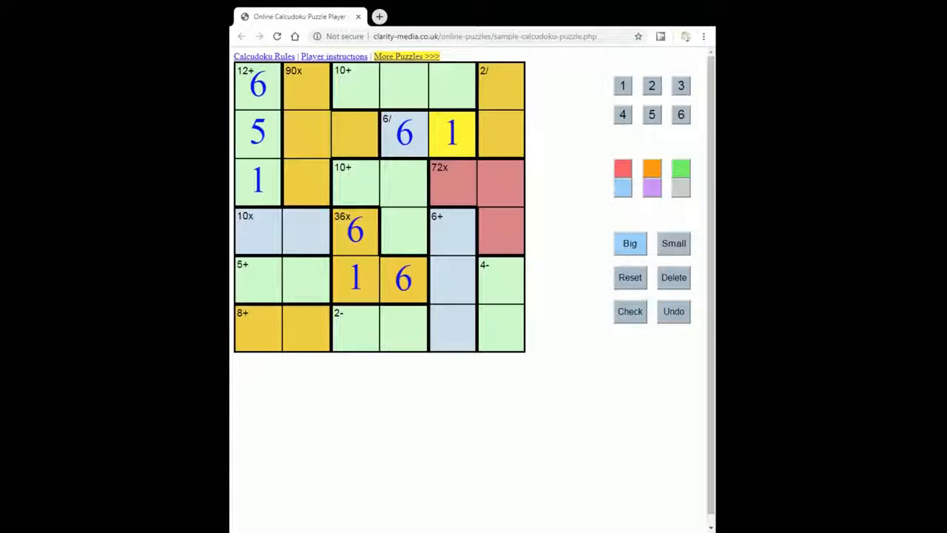
{"action": "left_click", "coordinate": [354, 327]}
{"action": "type", "text": "2"}
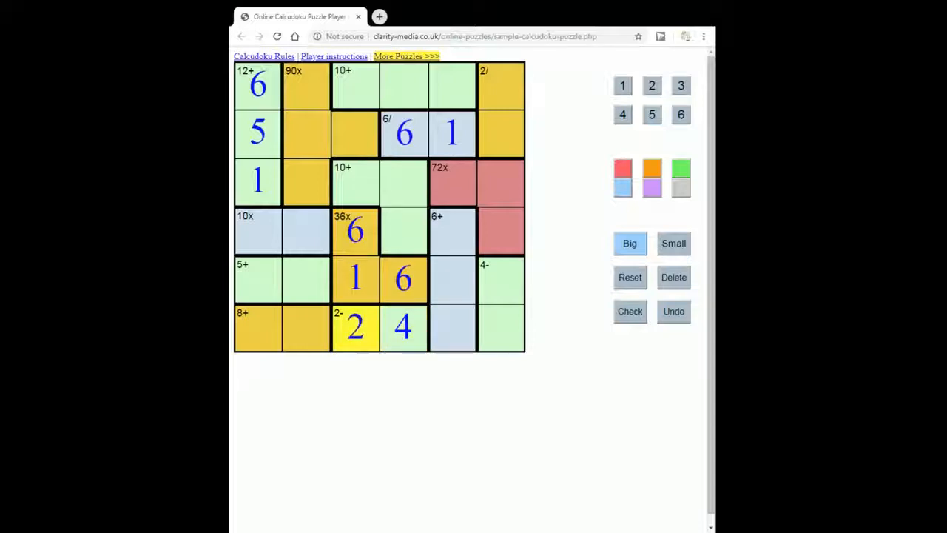
{"action": "left_click", "coordinate": [403, 327]}
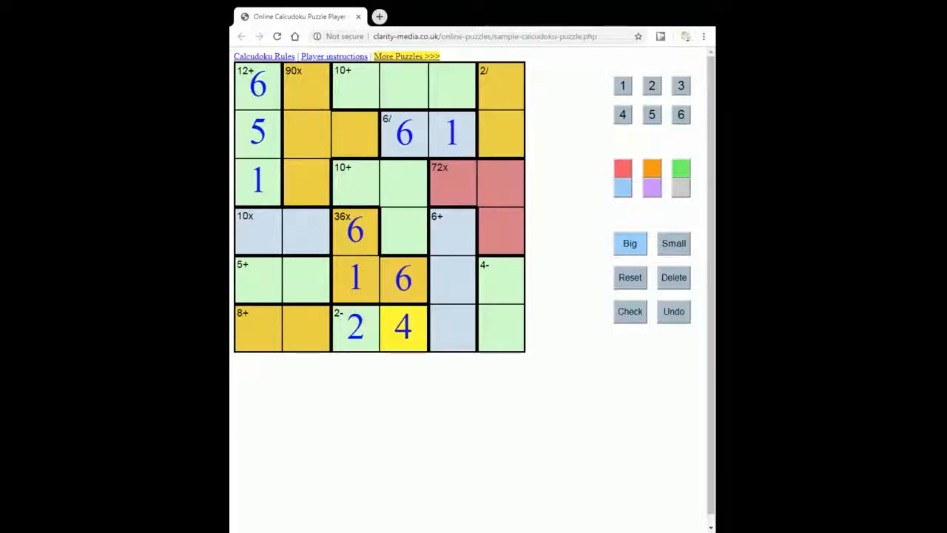
{"action": "mouse_move", "coordinate": [432, 384]}
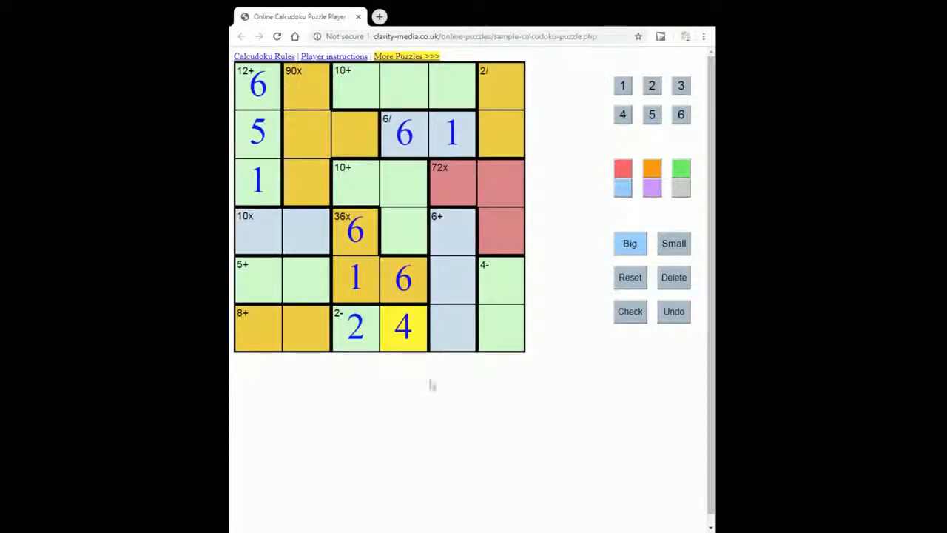